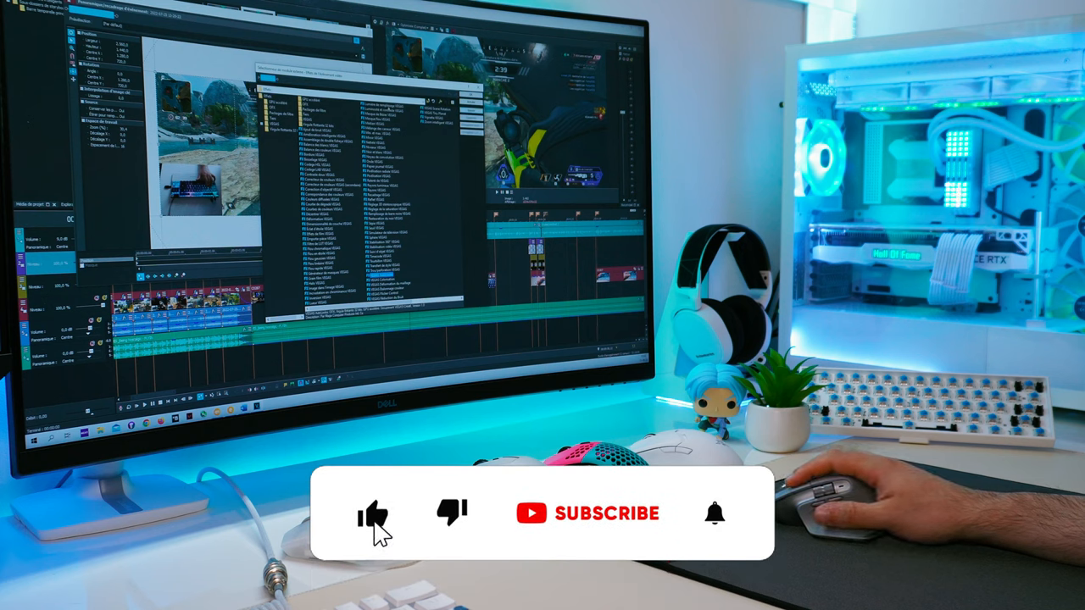
pyautogui.click(373, 512)
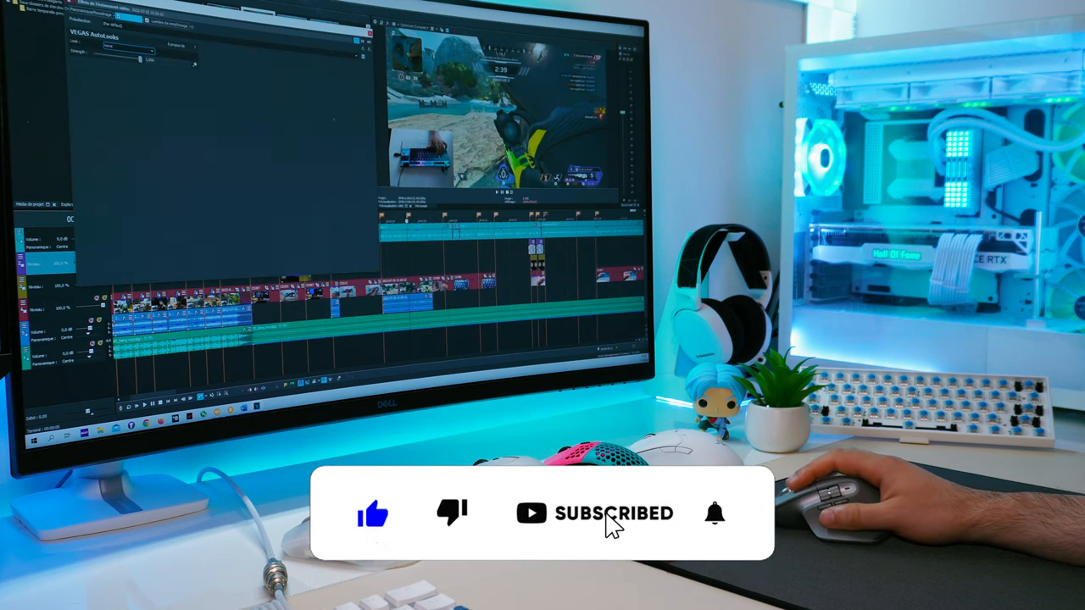